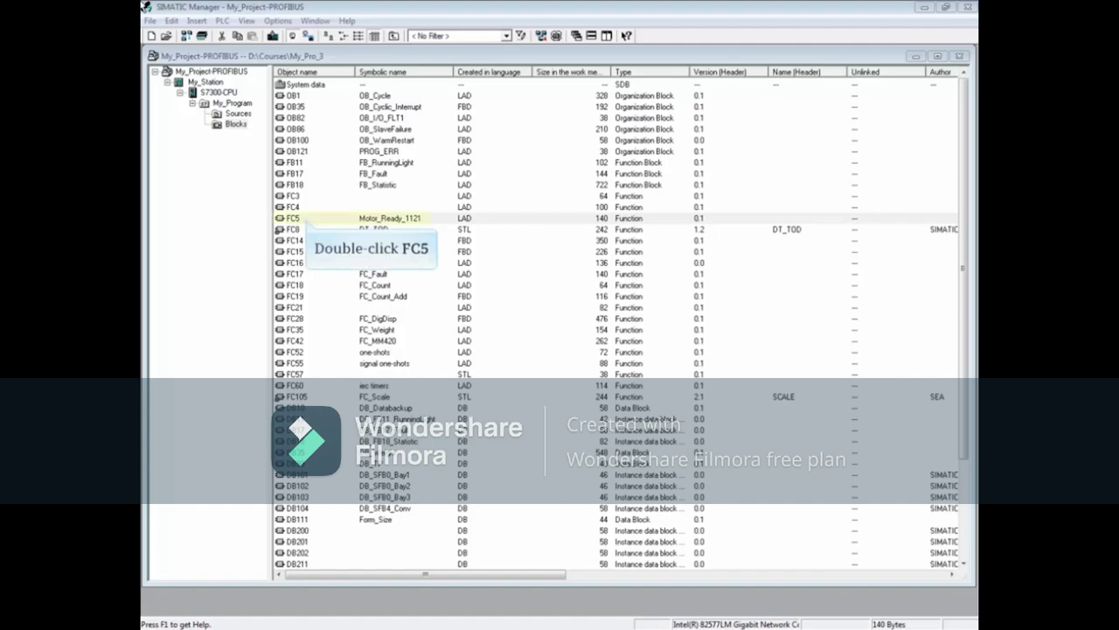
{"action": "mouse_move", "coordinate": [308, 224]}
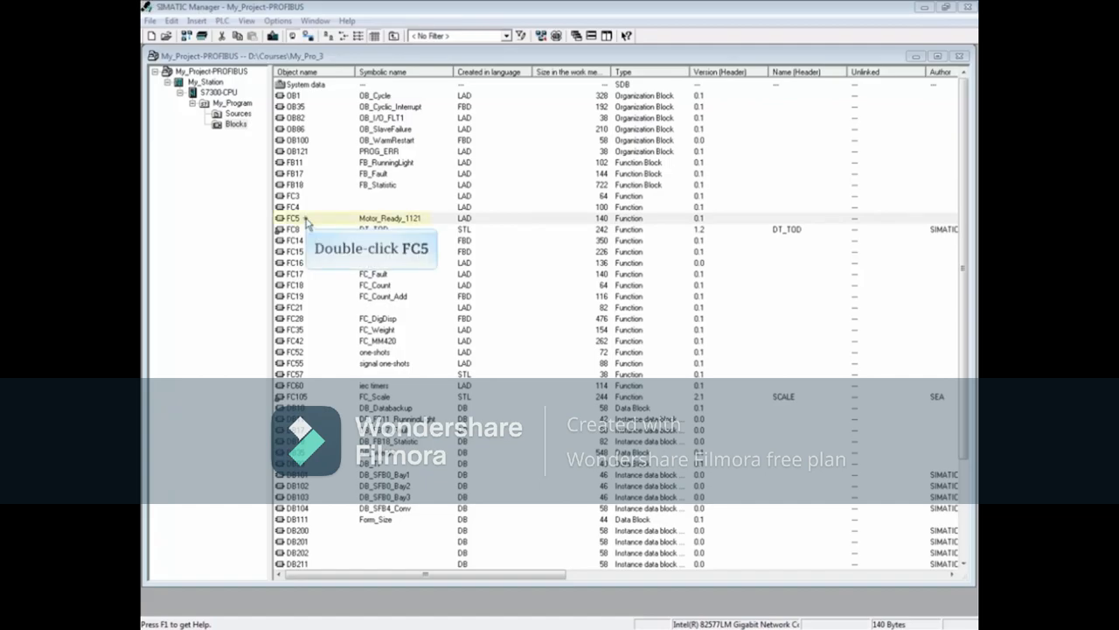
Bring FC5 'Motor_Ready_1121' from the Blocks folder into the ladder editor.
{"action": "double_click", "coordinate": [293, 217]}
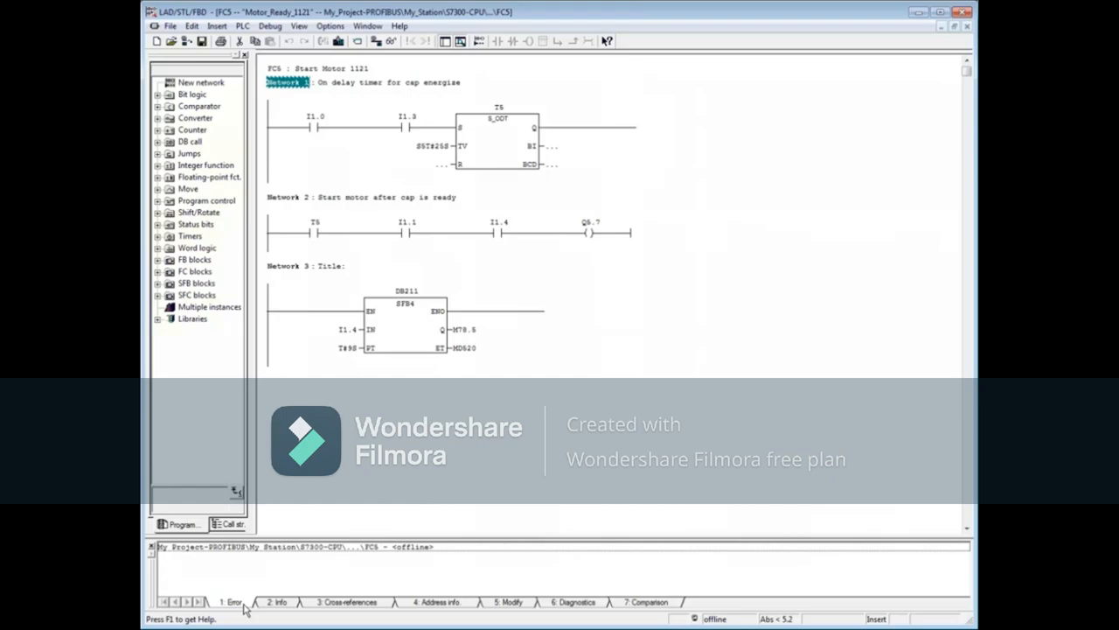
{"action": "mouse_move", "coordinate": [390, 42]}
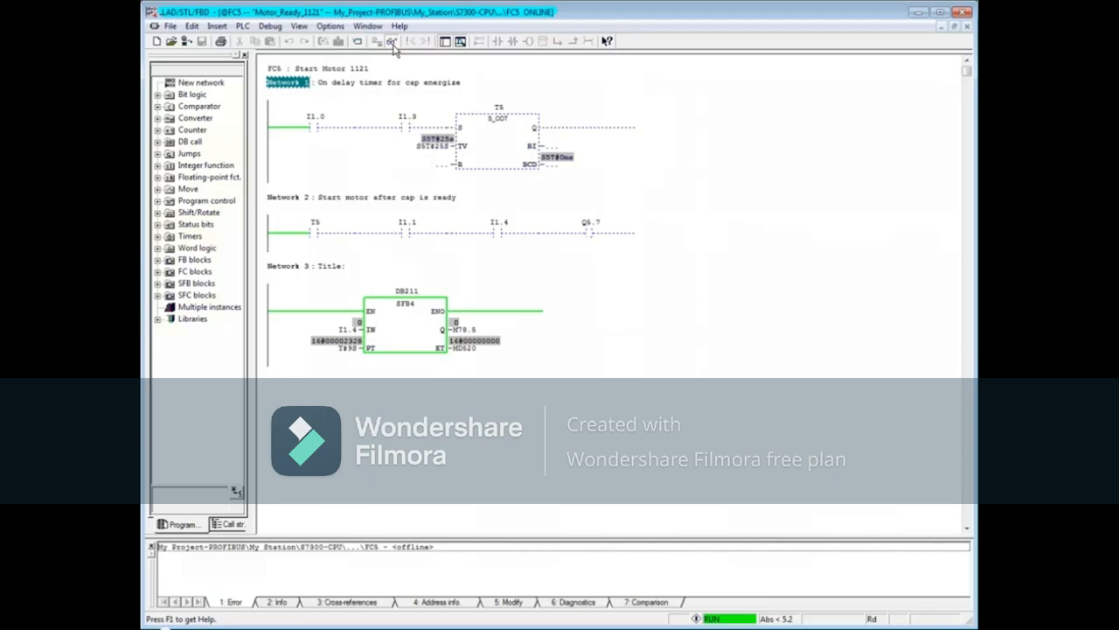
{"action": "mouse_move", "coordinate": [391, 42]}
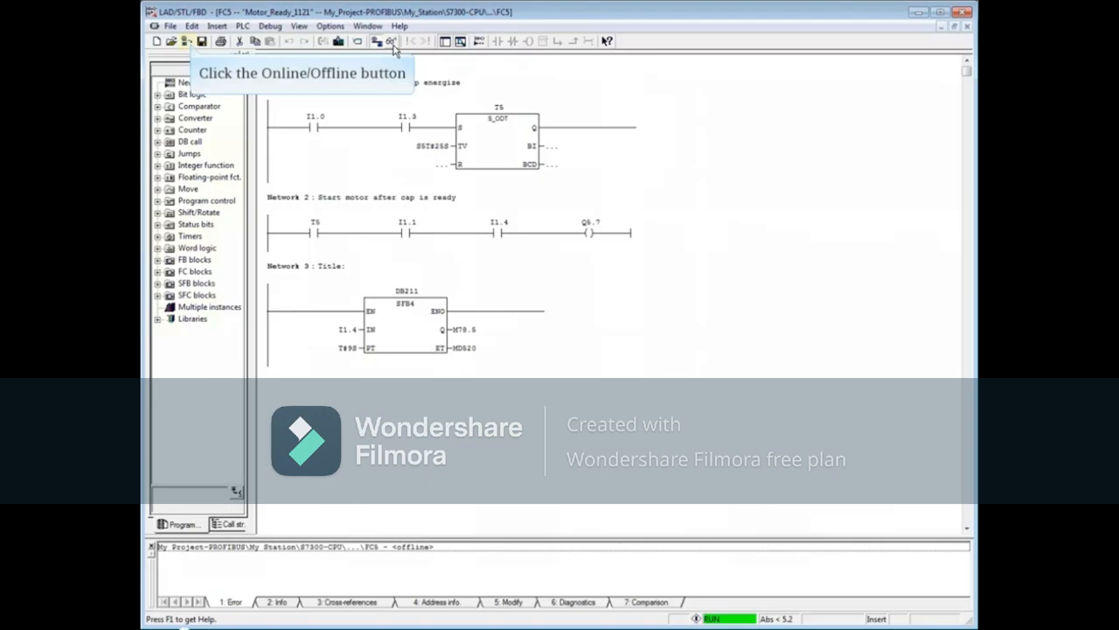
{"action": "mouse_move", "coordinate": [192, 45]}
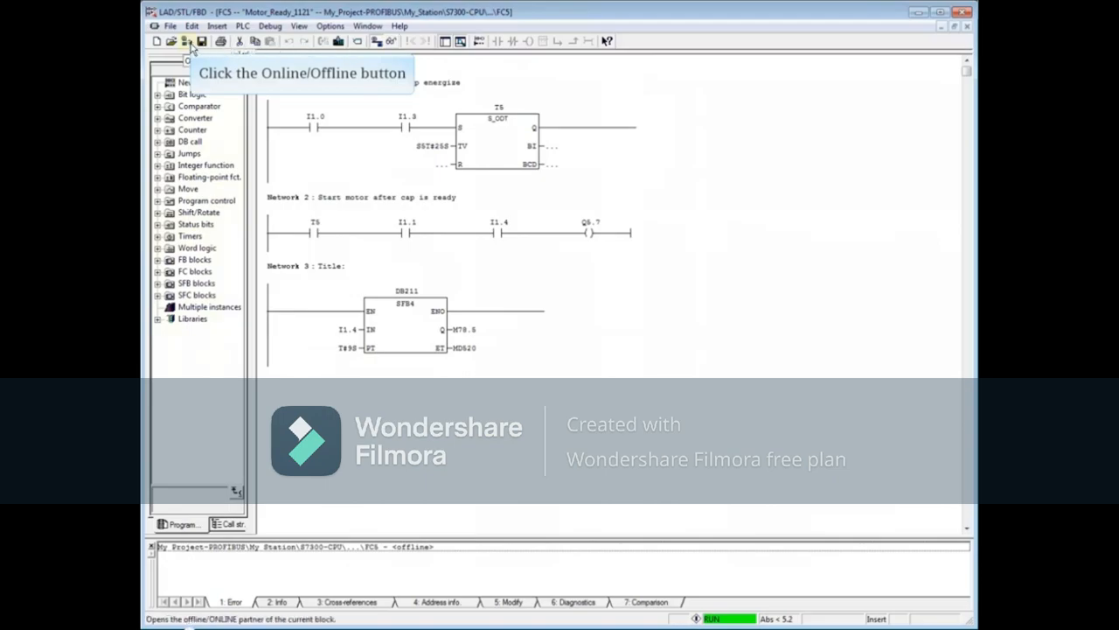
Reopen FC5 as its online partner on the CPU, confirming the offline block closes.
{"action": "left_click", "coordinate": [189, 42]}
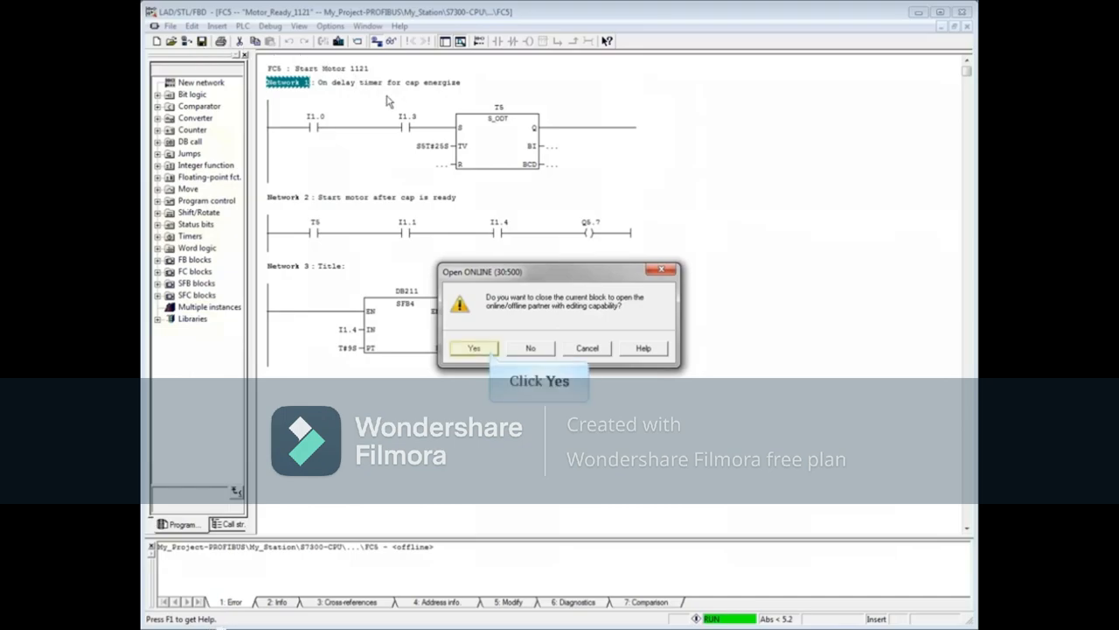
{"action": "left_click", "coordinate": [474, 346]}
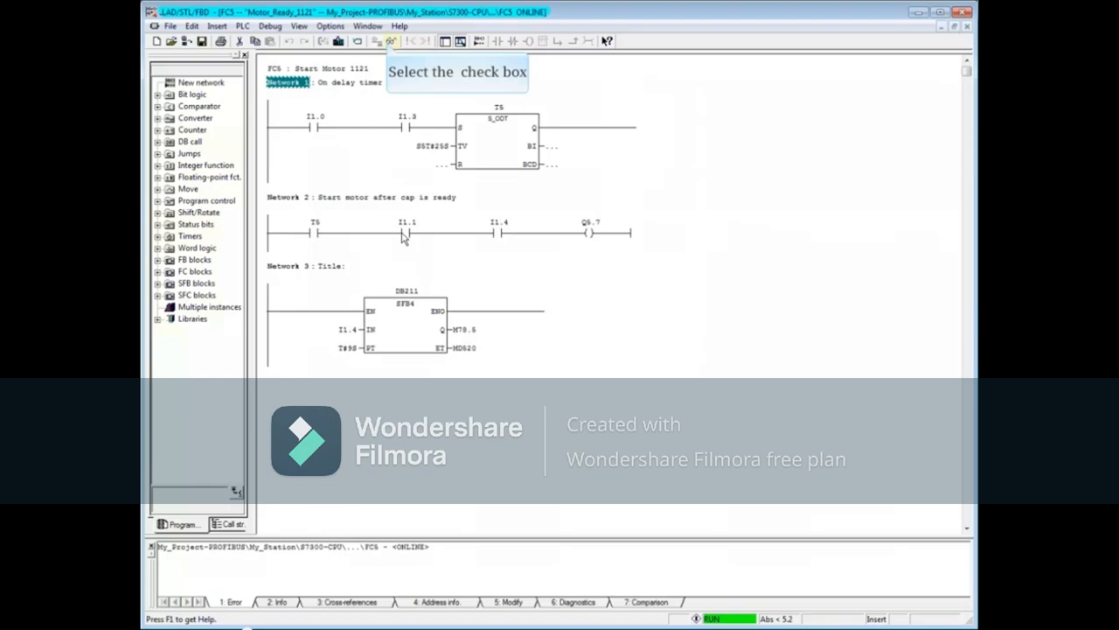
Enter a new S5T# preset at TV of timer T4 in Network 1 and monitor it running.
{"action": "left_click", "coordinate": [392, 42]}
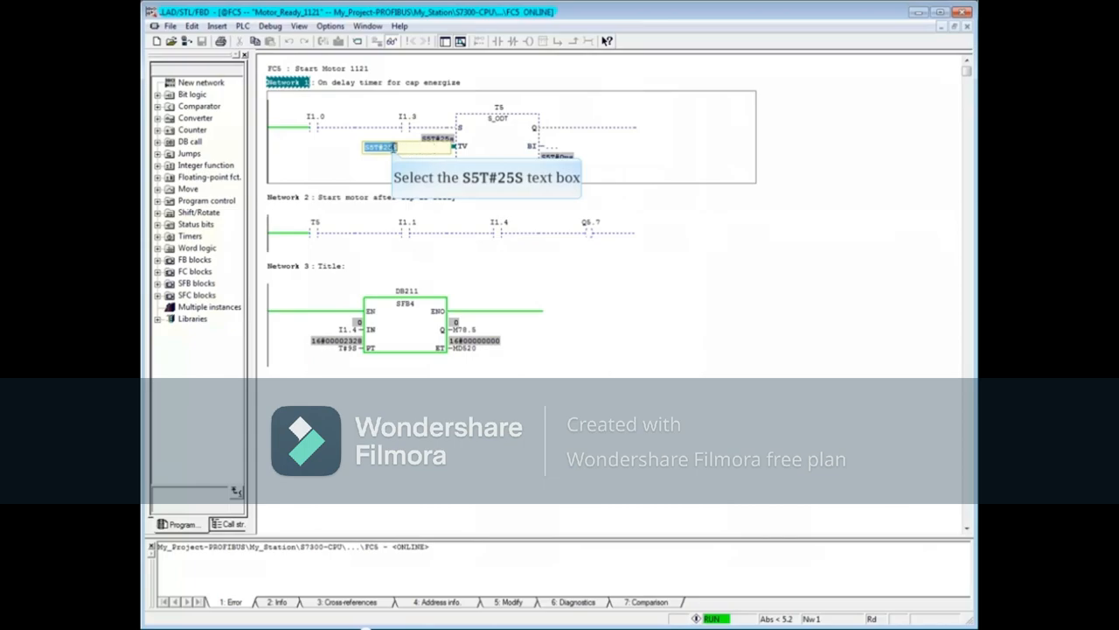
{"action": "left_click", "coordinate": [378, 147]}
{"action": "type", "text": "6"}
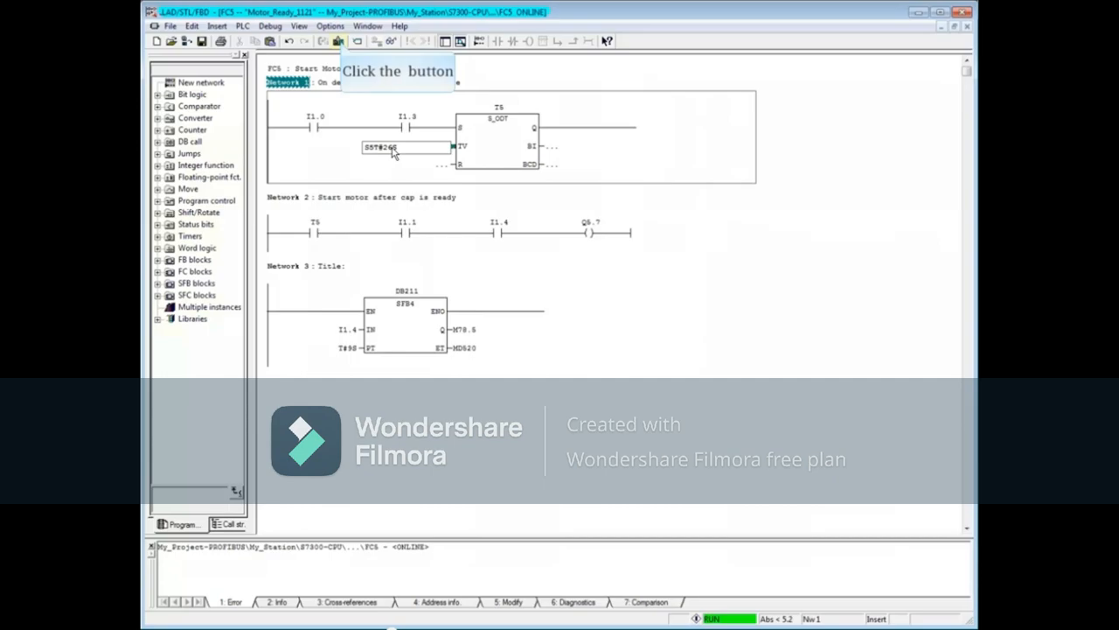
{"action": "left_click", "coordinate": [340, 42]}
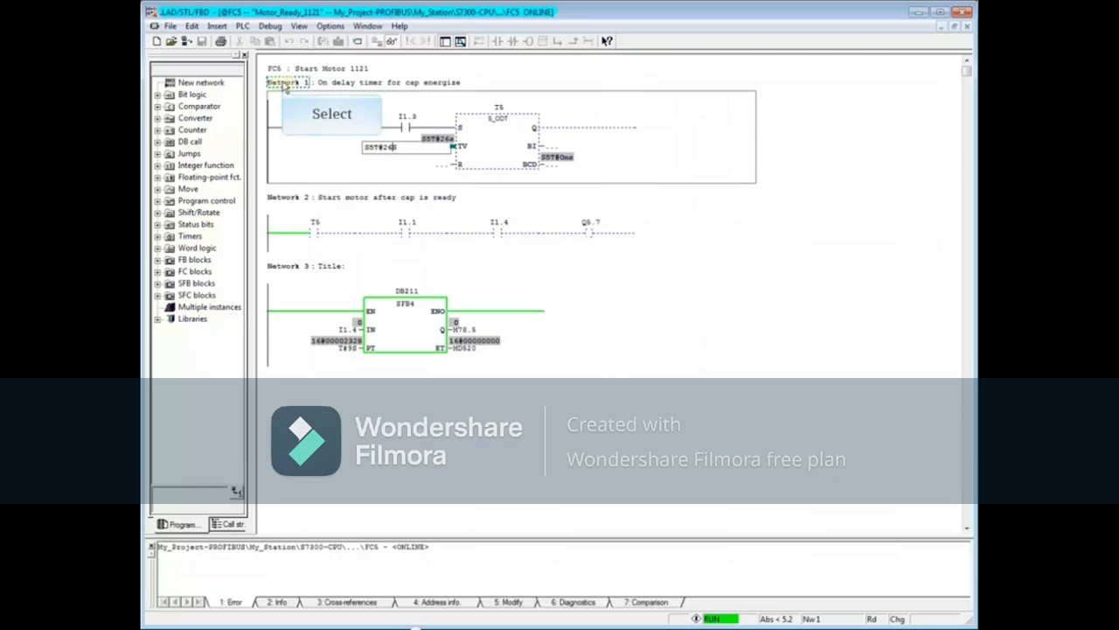
{"action": "left_click", "coordinate": [287, 83]}
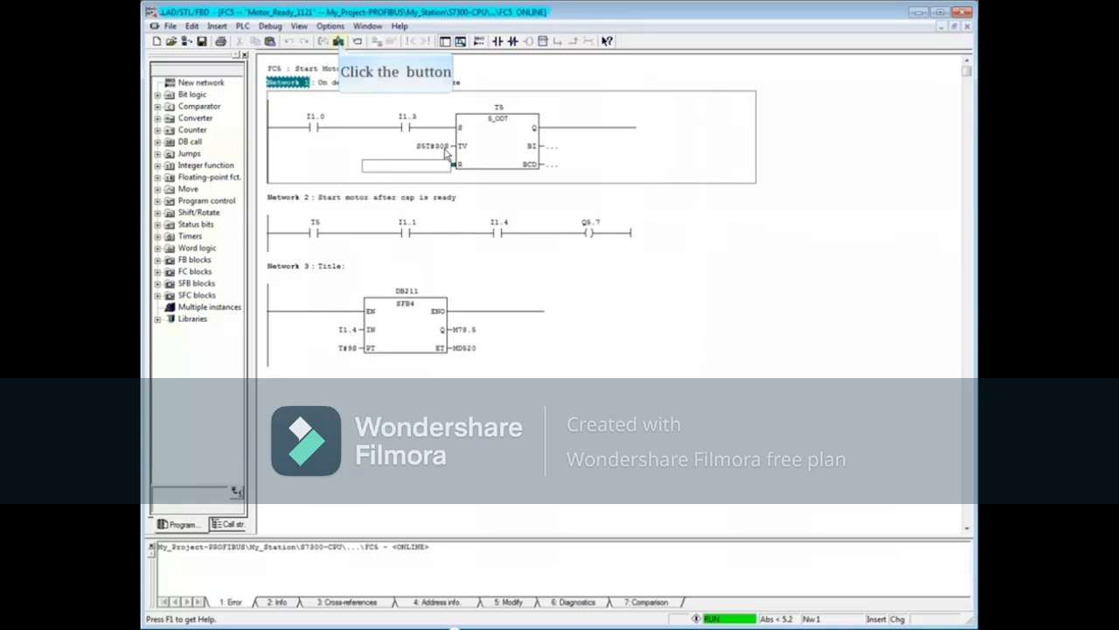
{"action": "left_click", "coordinate": [339, 42]}
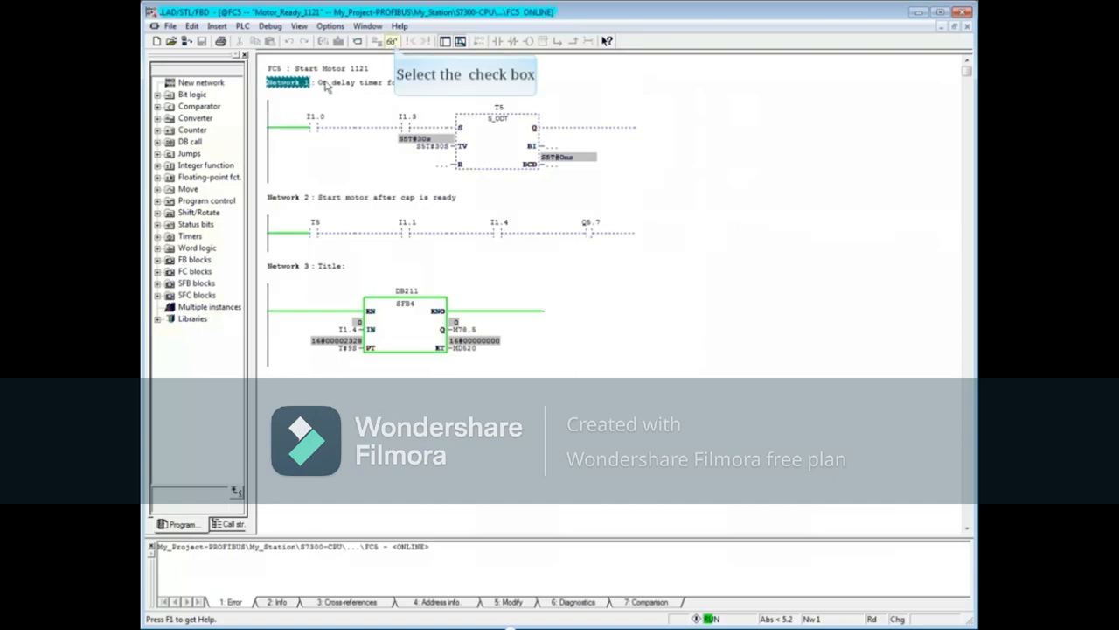
Stop monitoring, save FC5 with the new T4 preset, and select Network 3.
{"action": "left_click", "coordinate": [392, 42]}
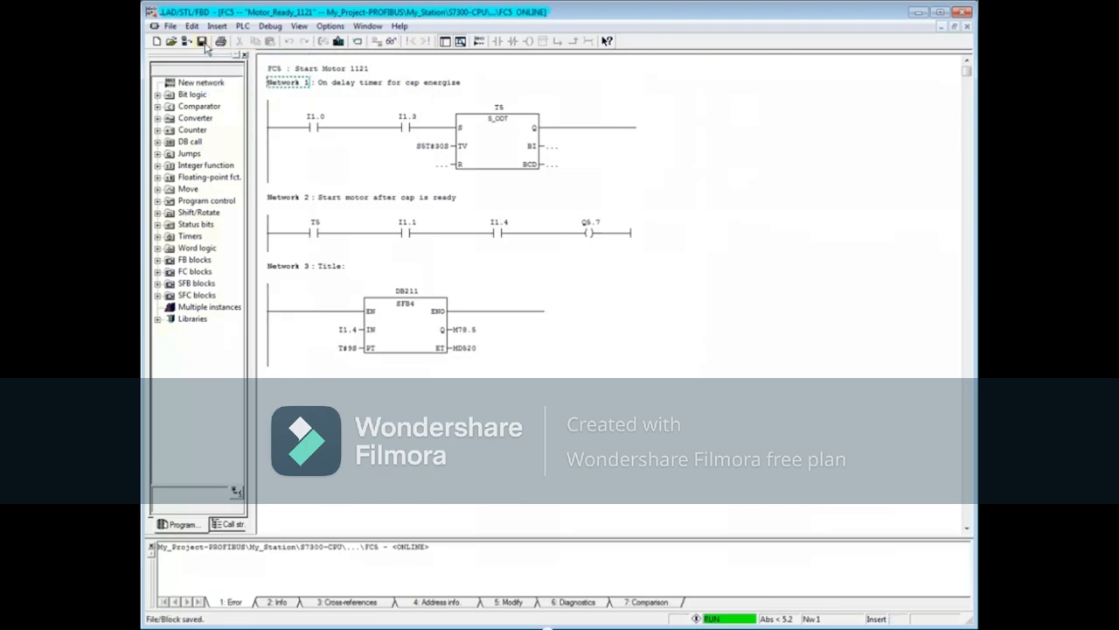
{"action": "left_click", "coordinate": [406, 319]}
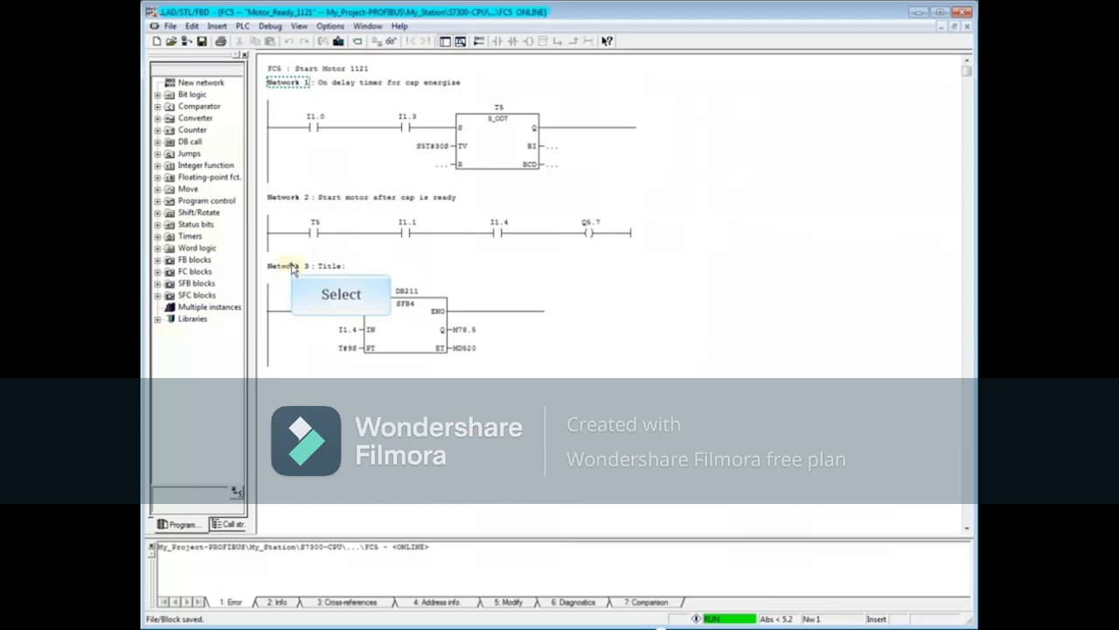
{"action": "left_click", "coordinate": [287, 266]}
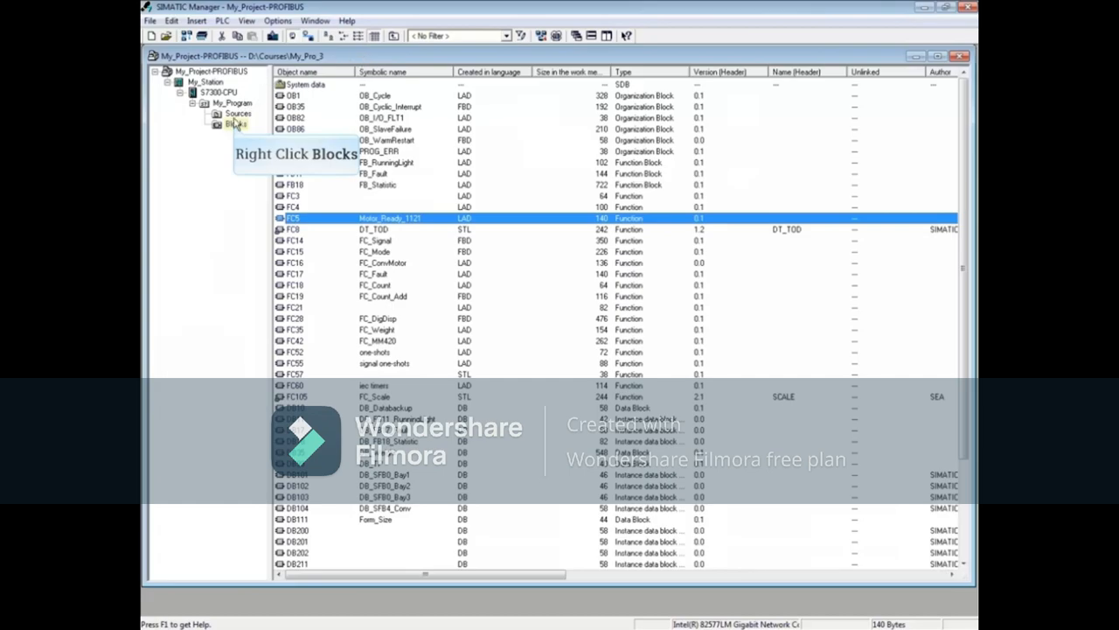
Run an ONLINE/offline Compare Blocks on the Blocks folder and close the differing-blocks results.
{"action": "right_click", "coordinate": [231, 126]}
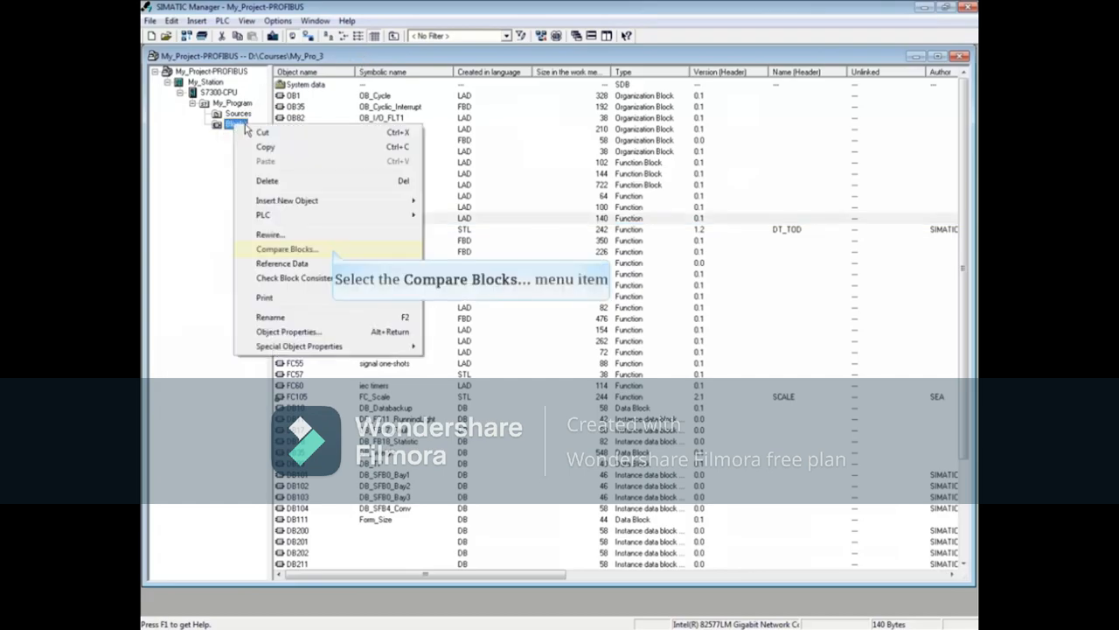
{"action": "left_click", "coordinate": [287, 249]}
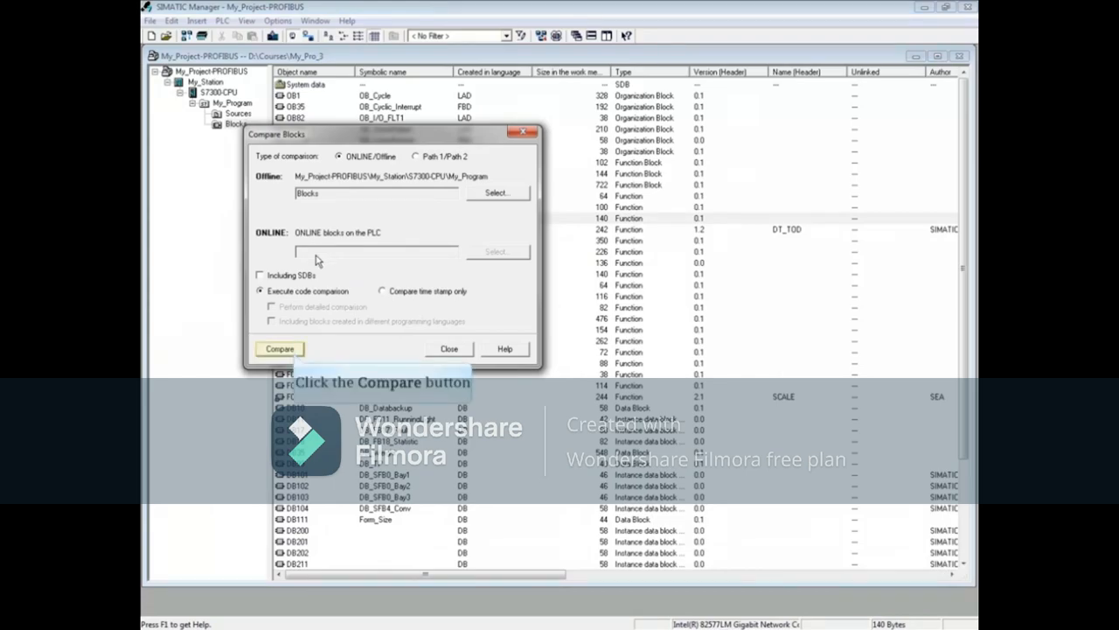
{"action": "left_click", "coordinate": [279, 348]}
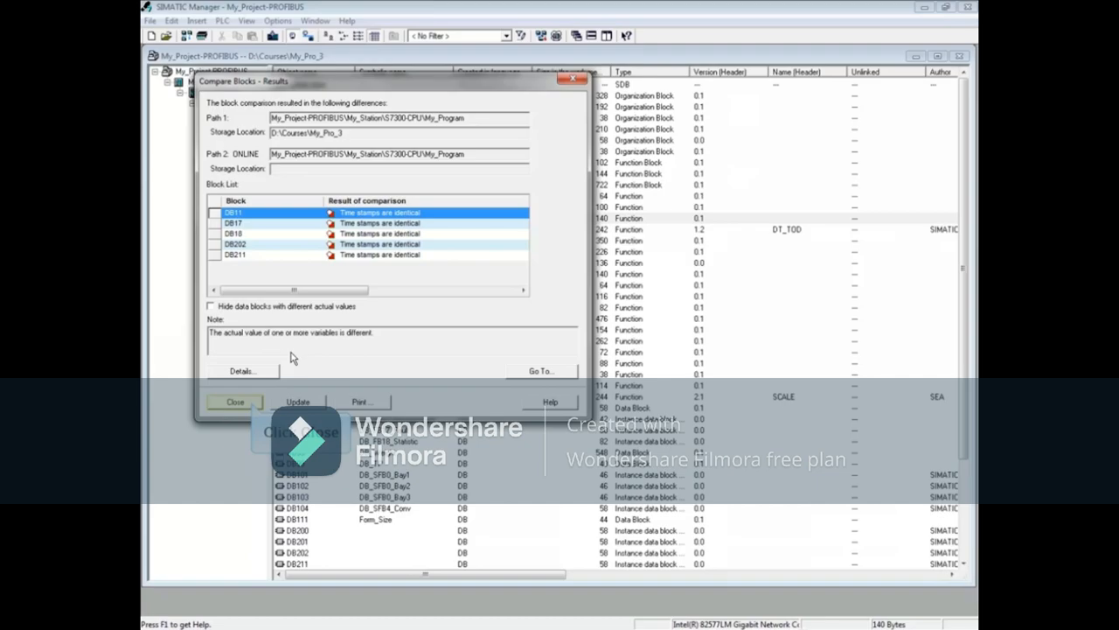
{"action": "left_click", "coordinate": [235, 401]}
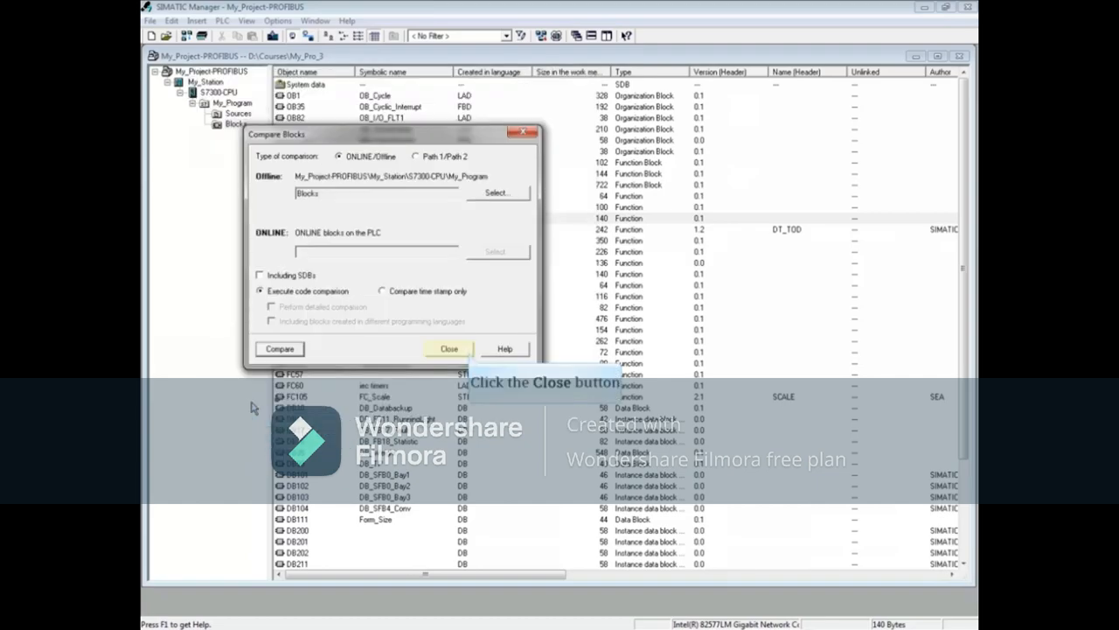
{"action": "mouse_move", "coordinate": [469, 364]}
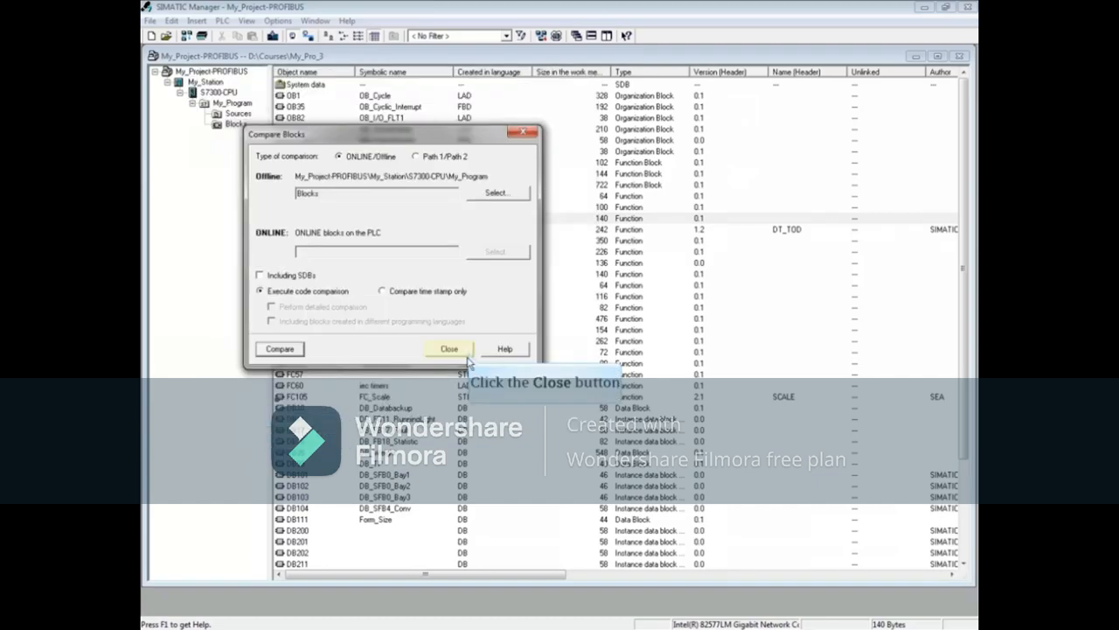
{"action": "left_click", "coordinate": [447, 349]}
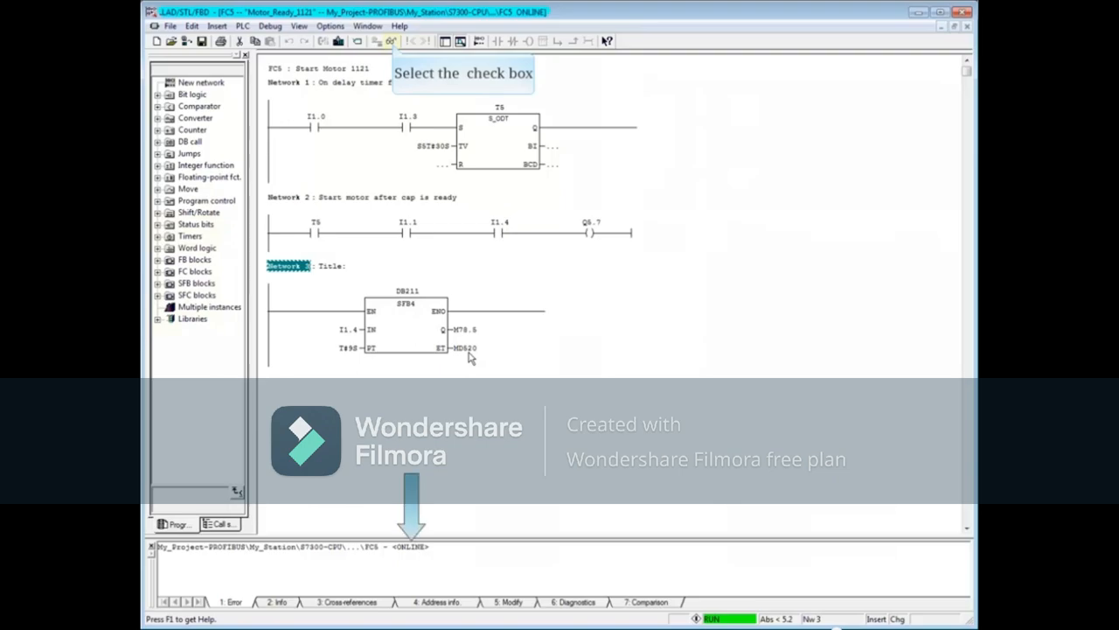
{"action": "mouse_move", "coordinate": [427, 316]}
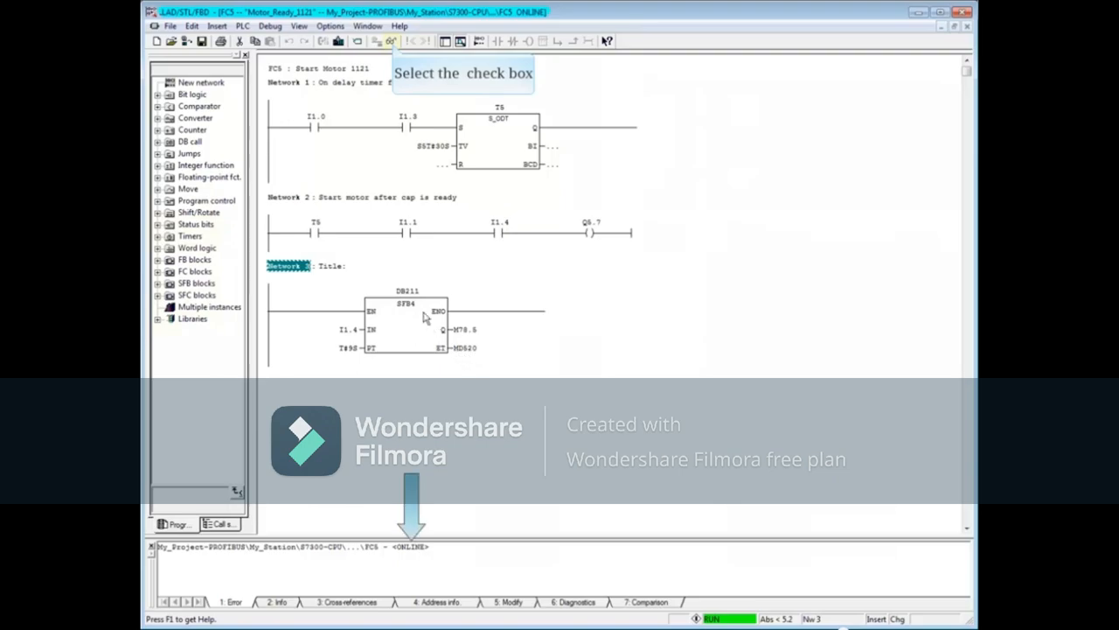
Give IEC timer DB211 in Network 3 a new PT preset, monitor it live, then save FC5.
{"action": "left_click", "coordinate": [392, 42]}
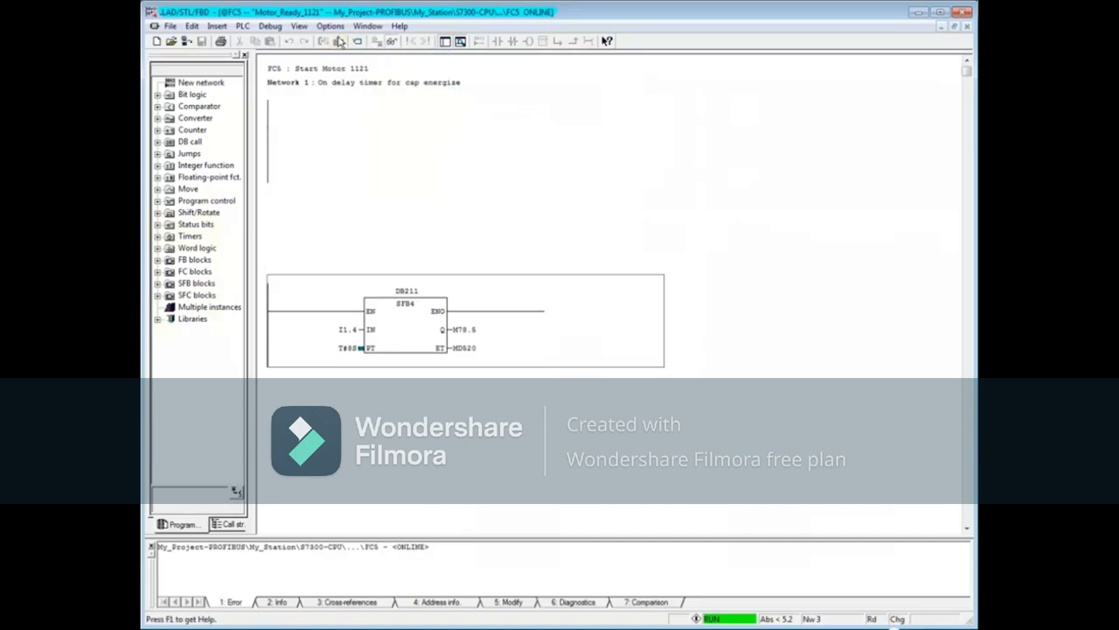
{"action": "mouse_move", "coordinate": [313, 59]}
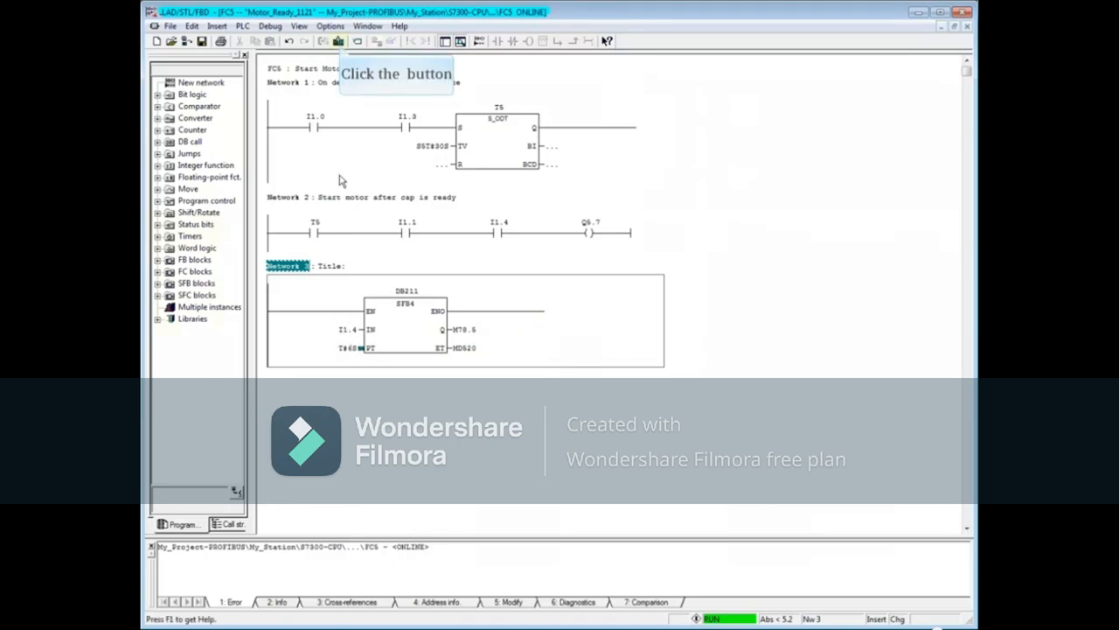
{"action": "left_click", "coordinate": [338, 41]}
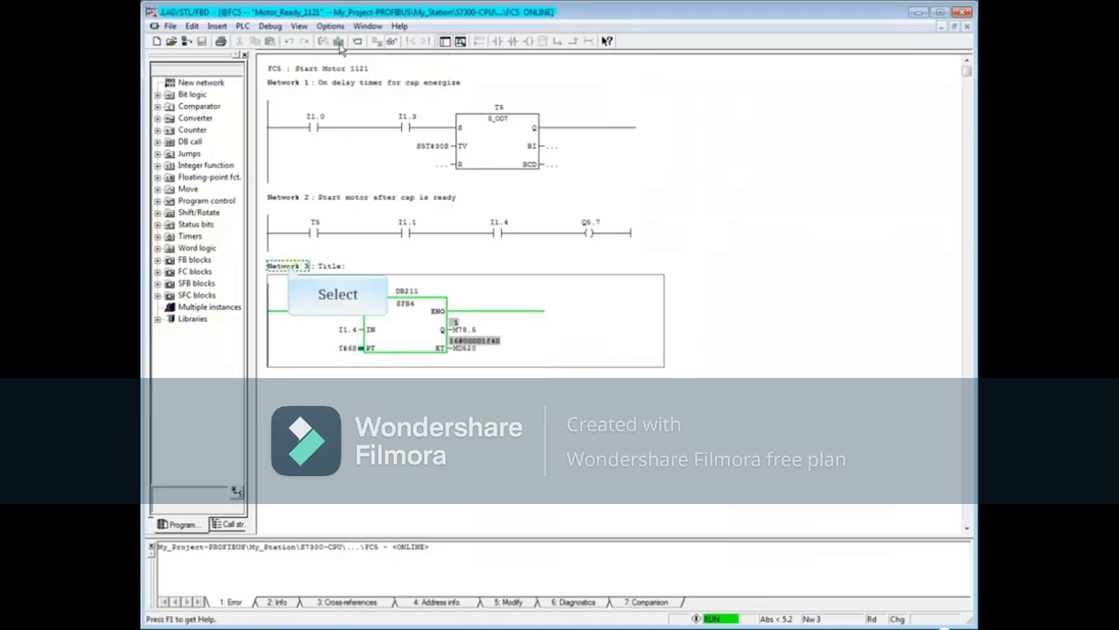
{"action": "mouse_move", "coordinate": [294, 165]}
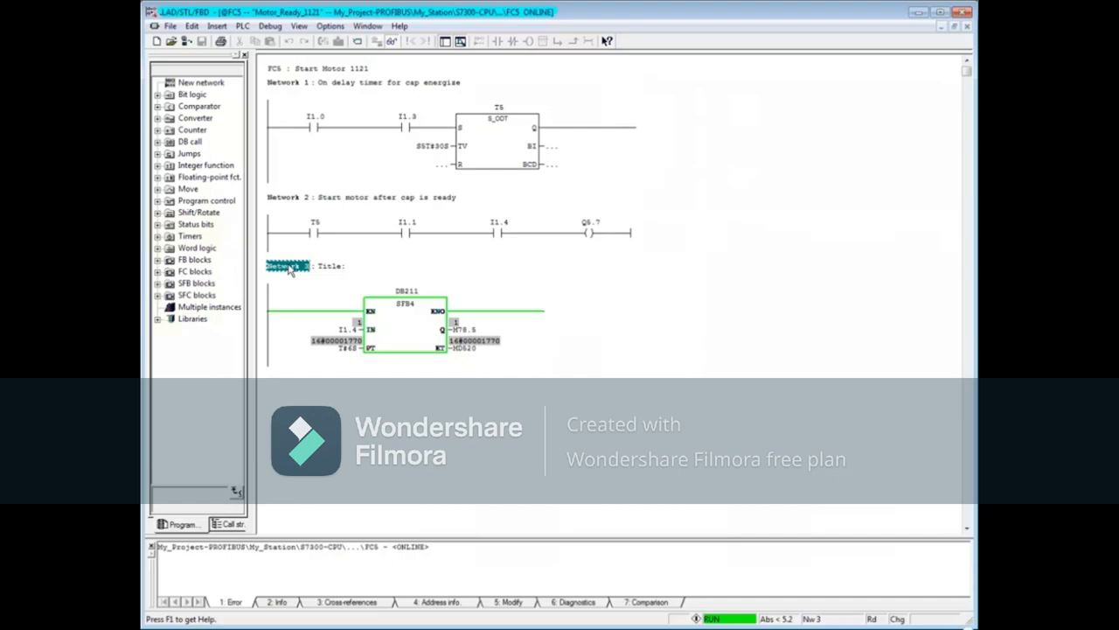
{"action": "mouse_move", "coordinate": [392, 42]}
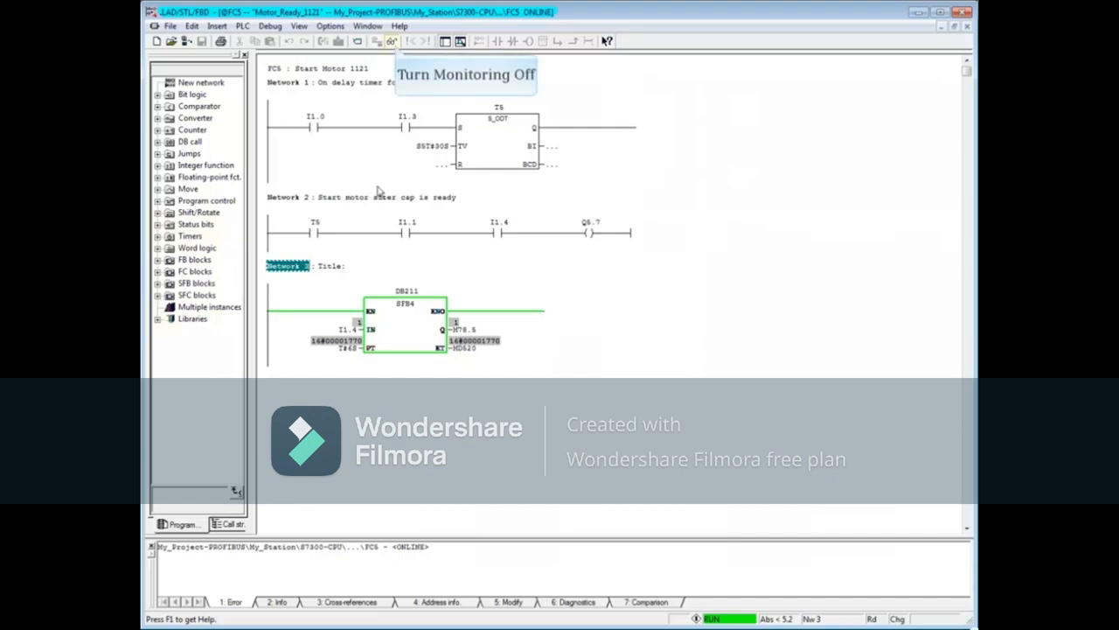
{"action": "left_click", "coordinate": [390, 42]}
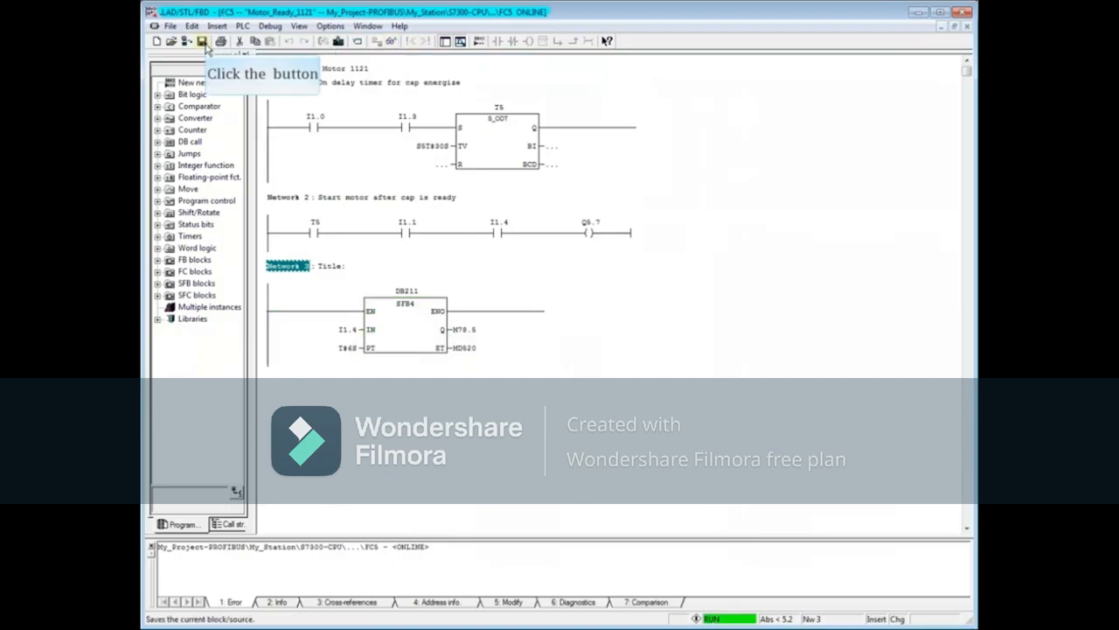
{"action": "left_click", "coordinate": [202, 42]}
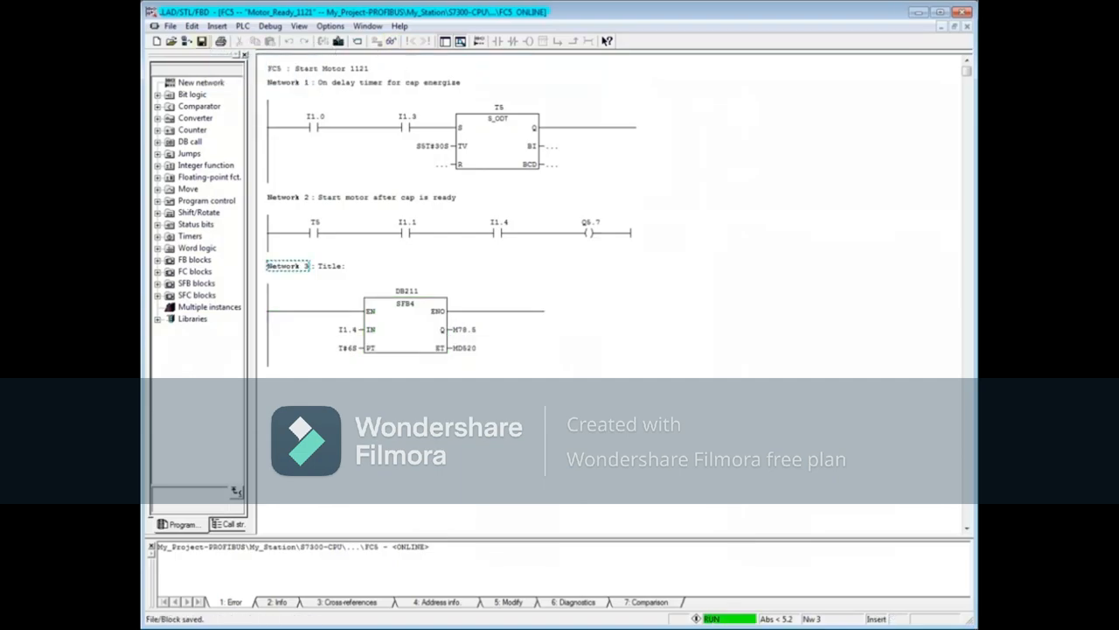